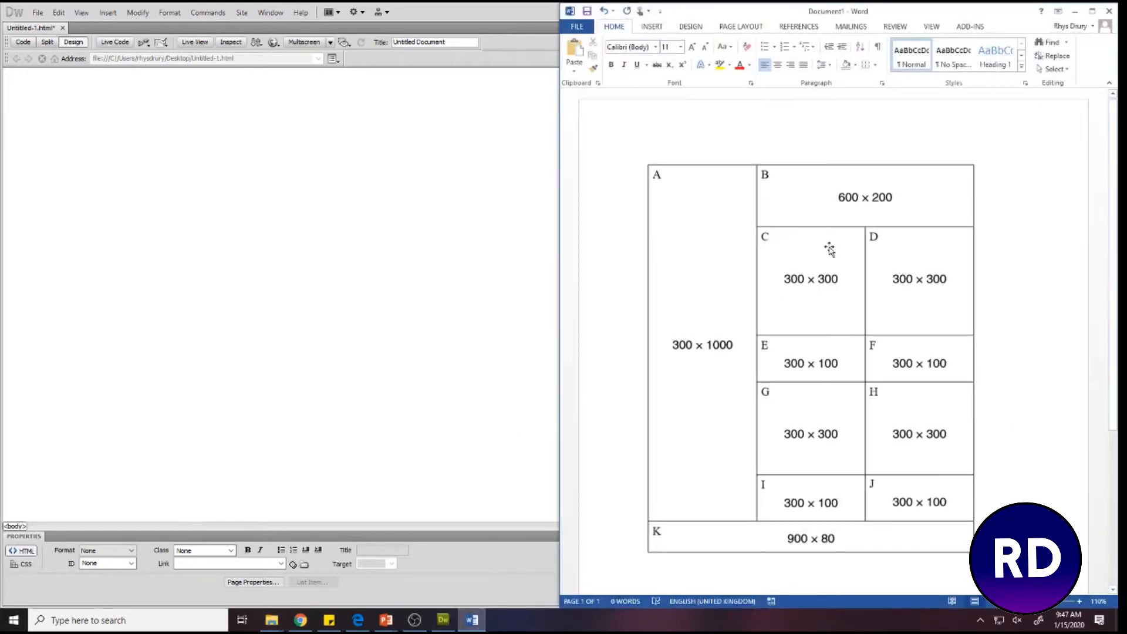
mouse_move(807, 261)
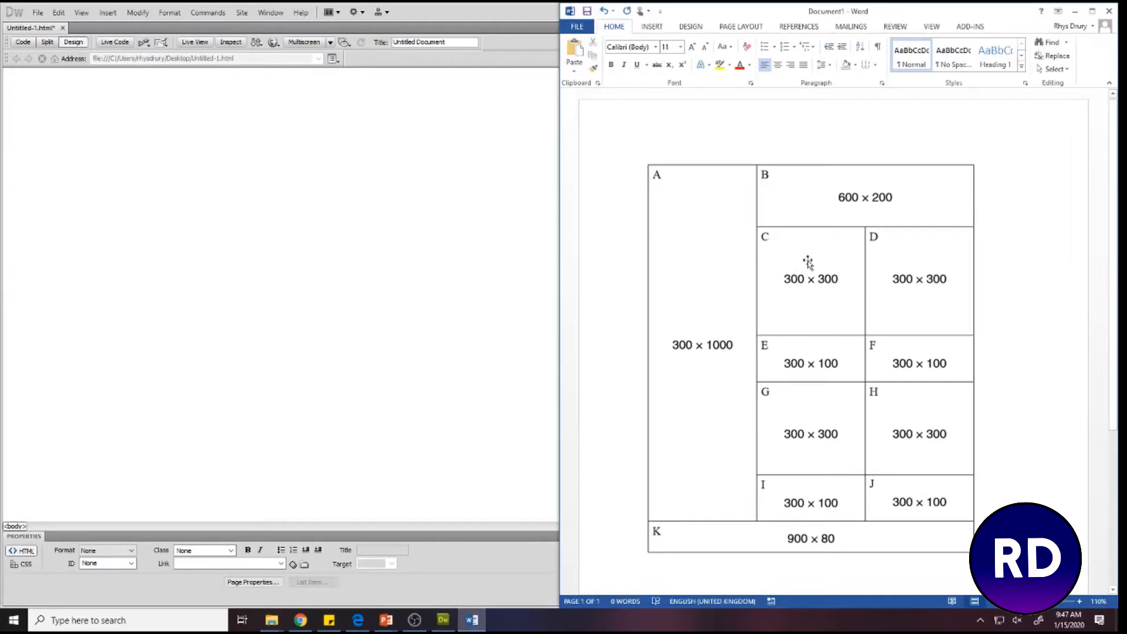
mouse_move(698, 318)
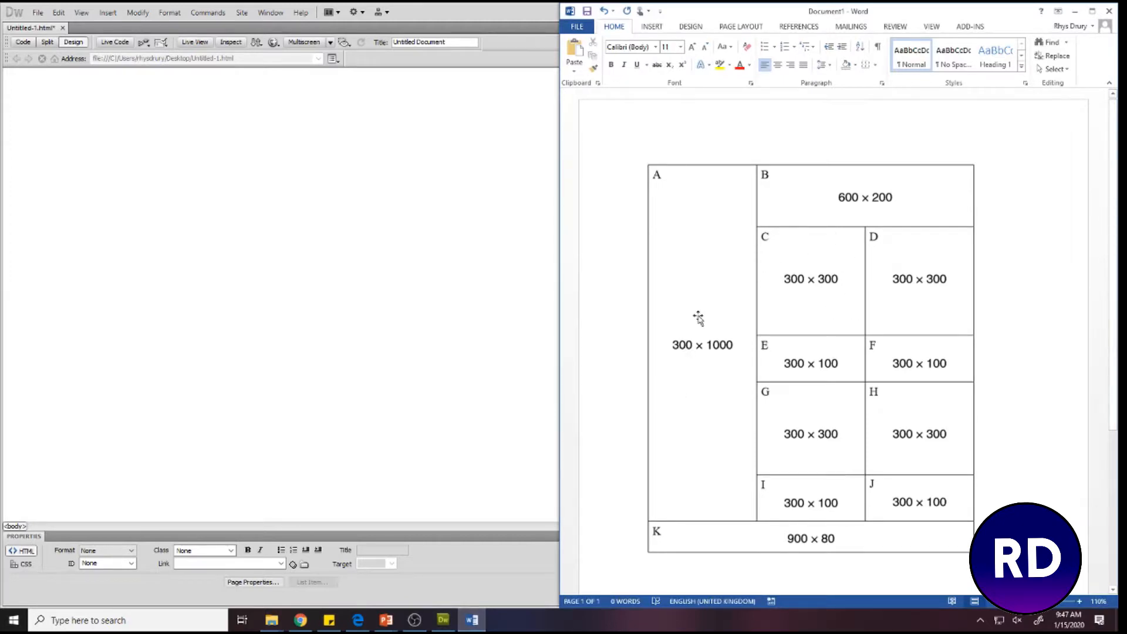
mouse_move(800, 351)
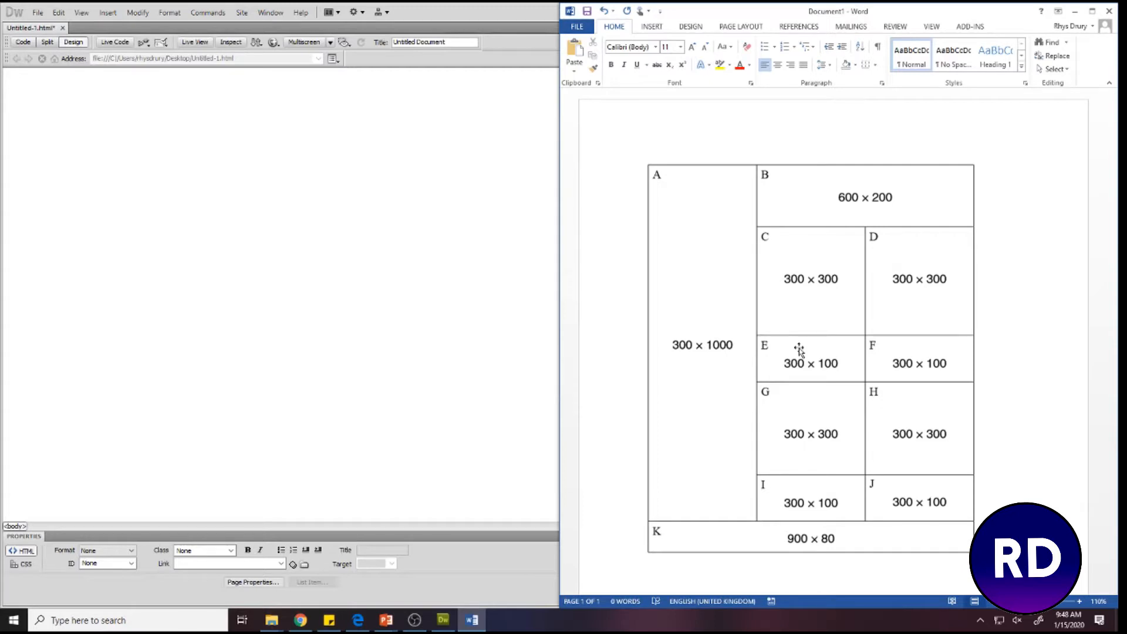
mouse_move(860, 444)
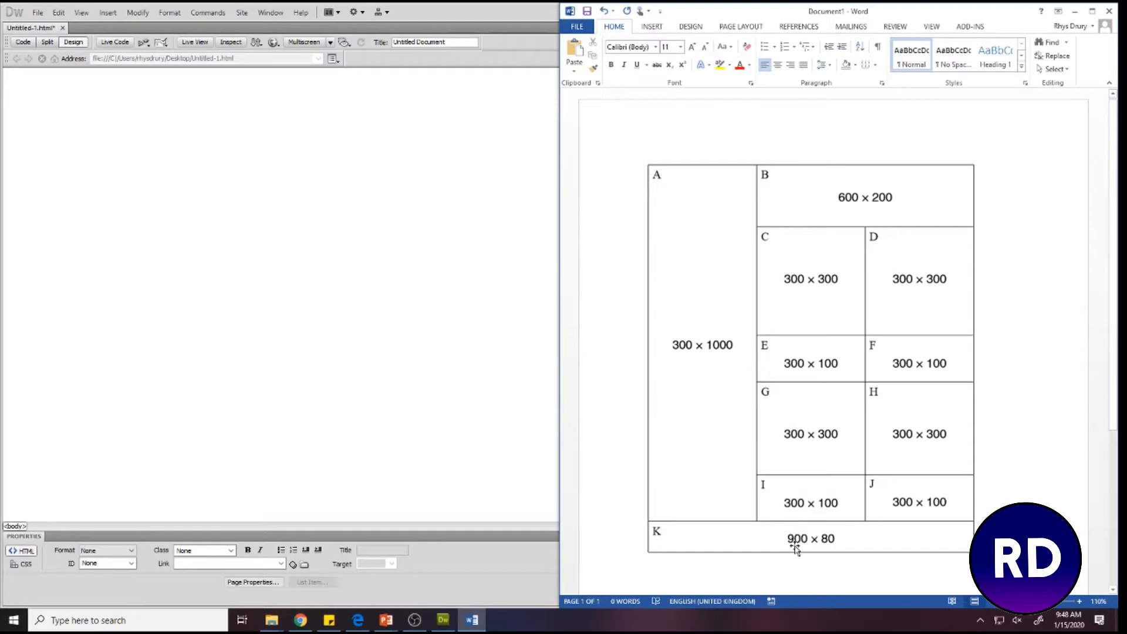
mouse_move(431, 305)
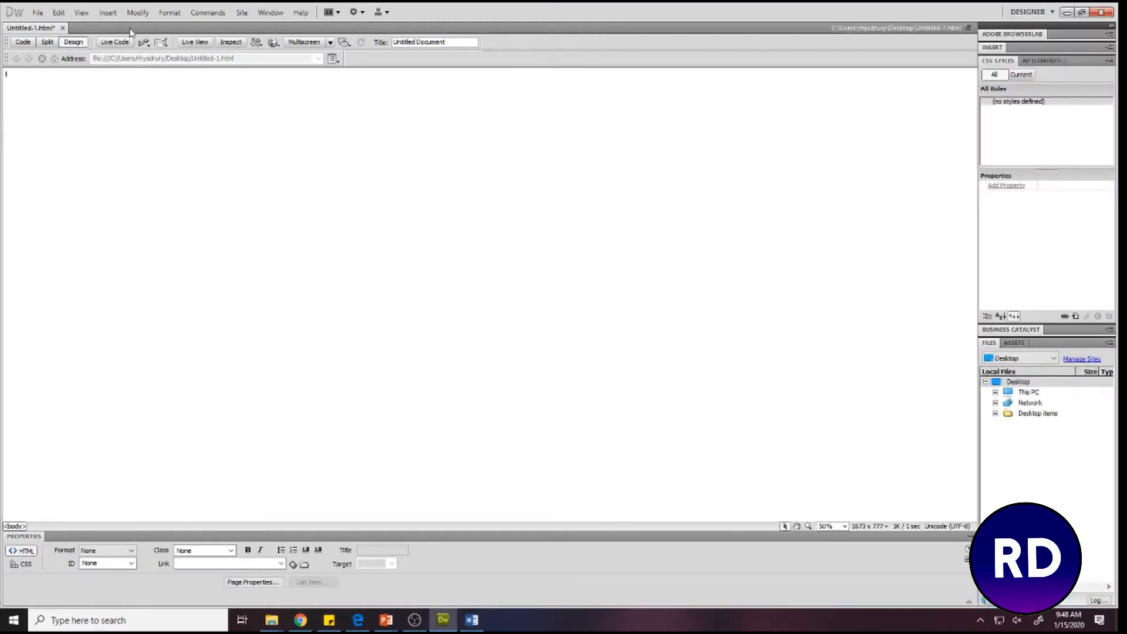
Insert a table with 6 rows, 3 columns, width 900 pixels and border 1.
left_click(107, 11)
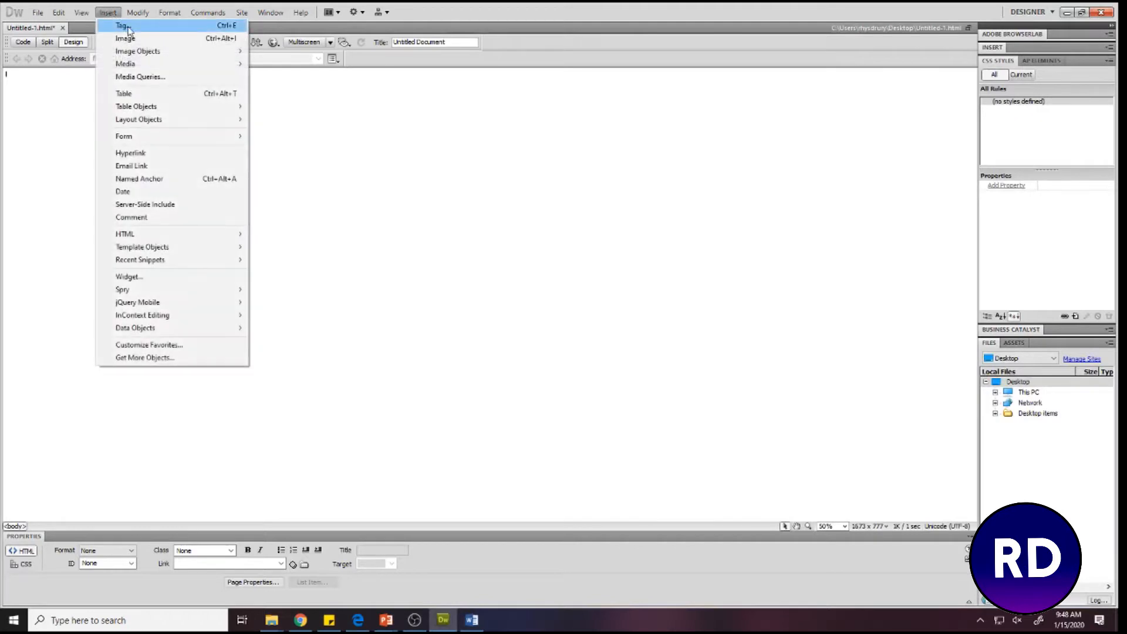
left_click(123, 94)
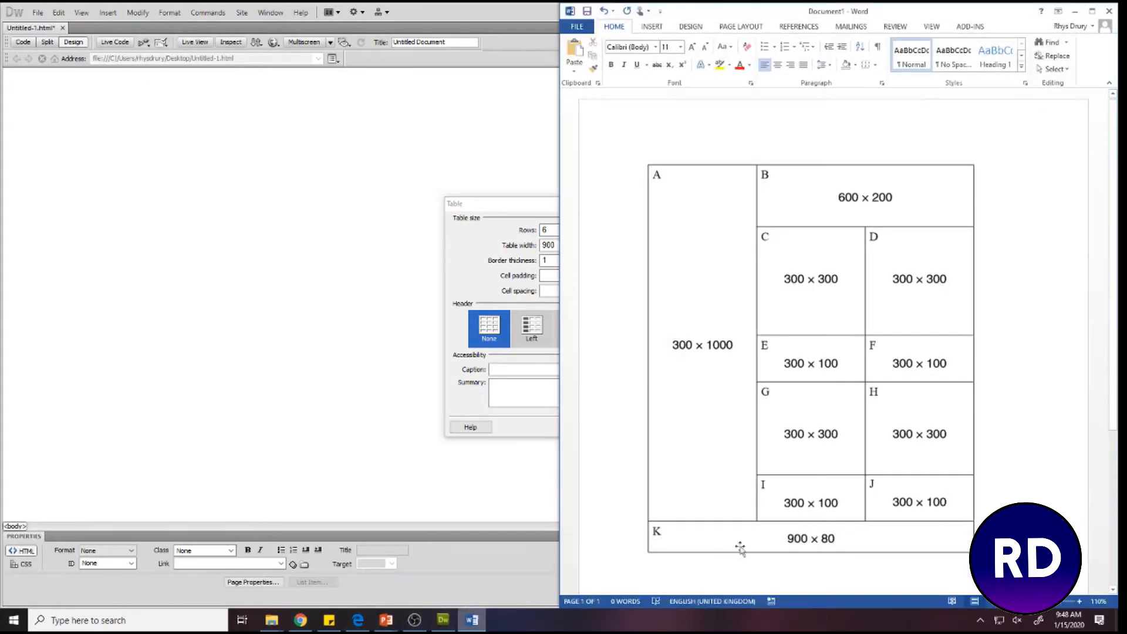
mouse_move(823, 179)
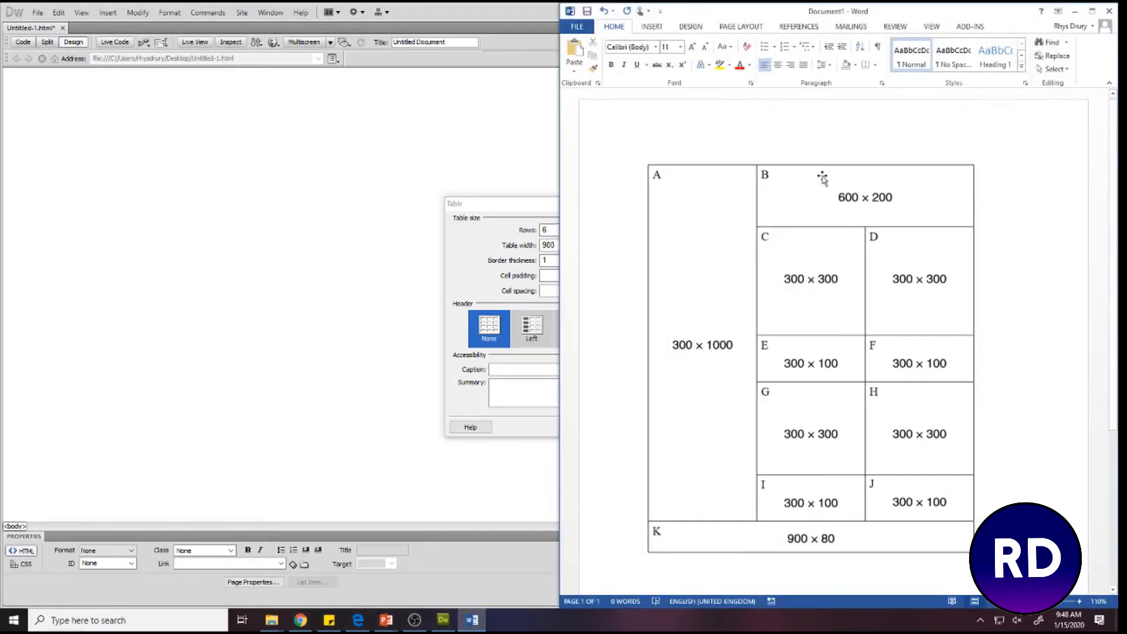
mouse_move(741, 570)
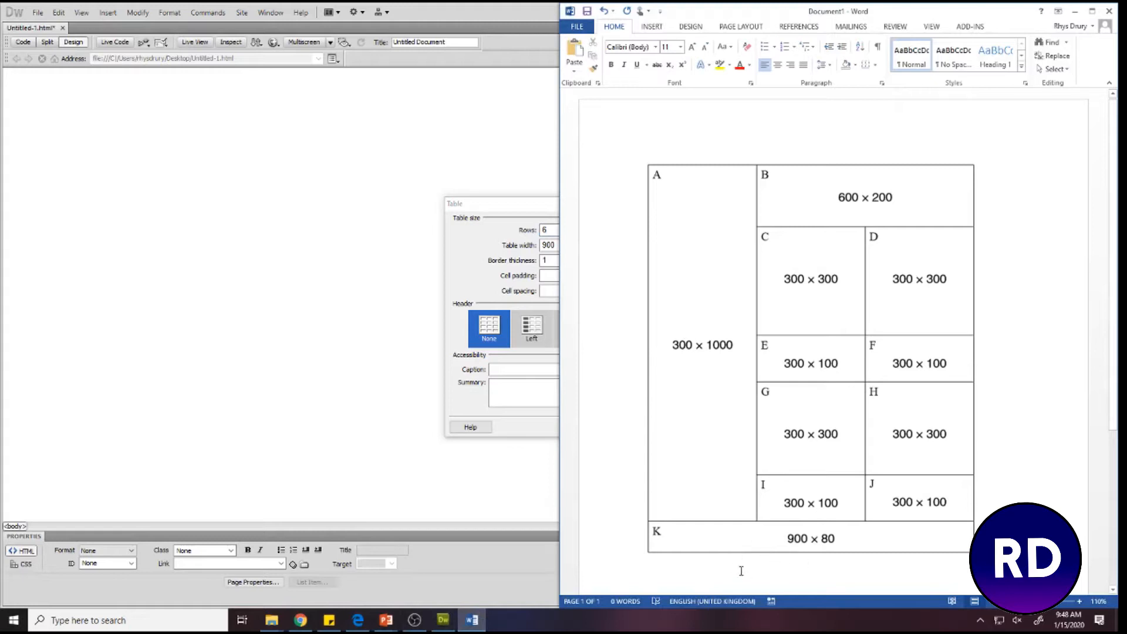
mouse_move(770, 565)
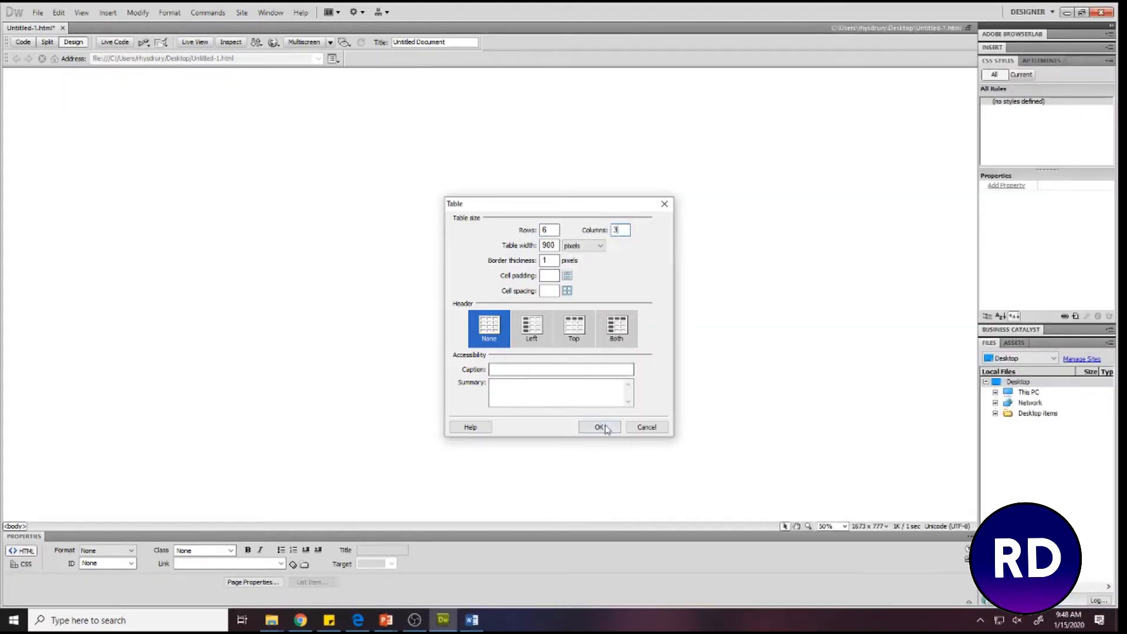
left_click(600, 426)
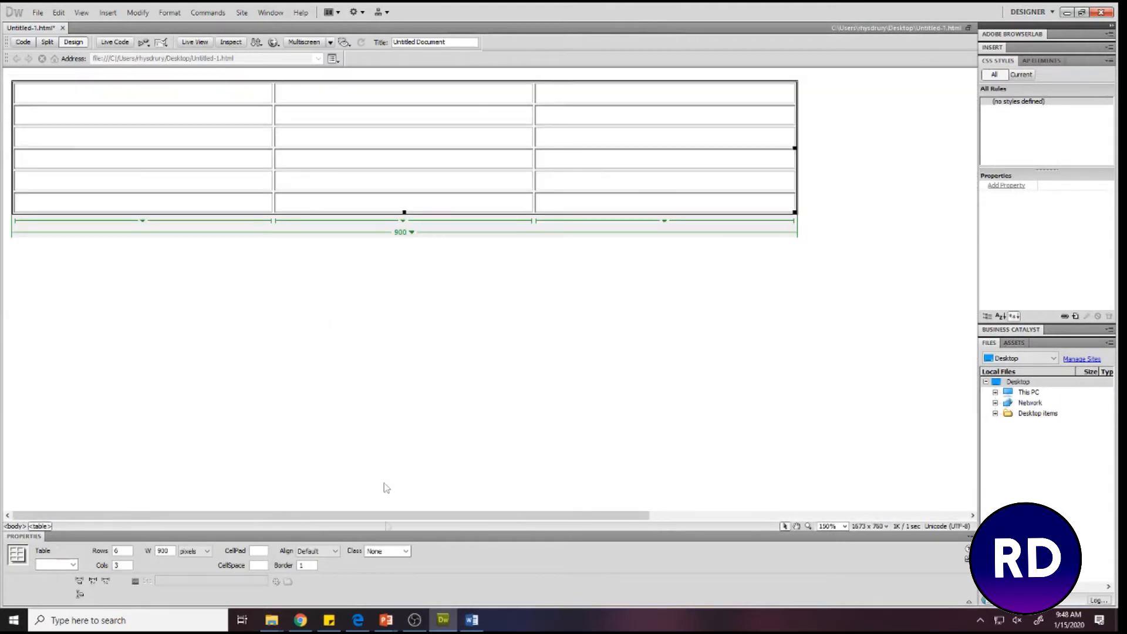
Merge the left column's upper cells into one tall cell.
left_click(471, 620)
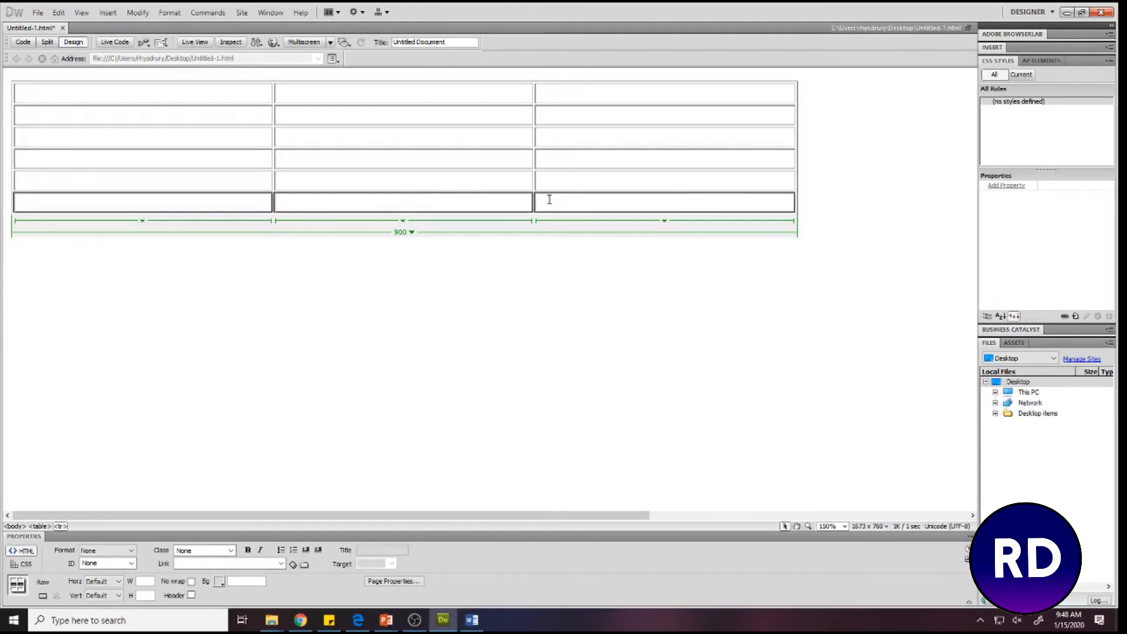
right_click(549, 199)
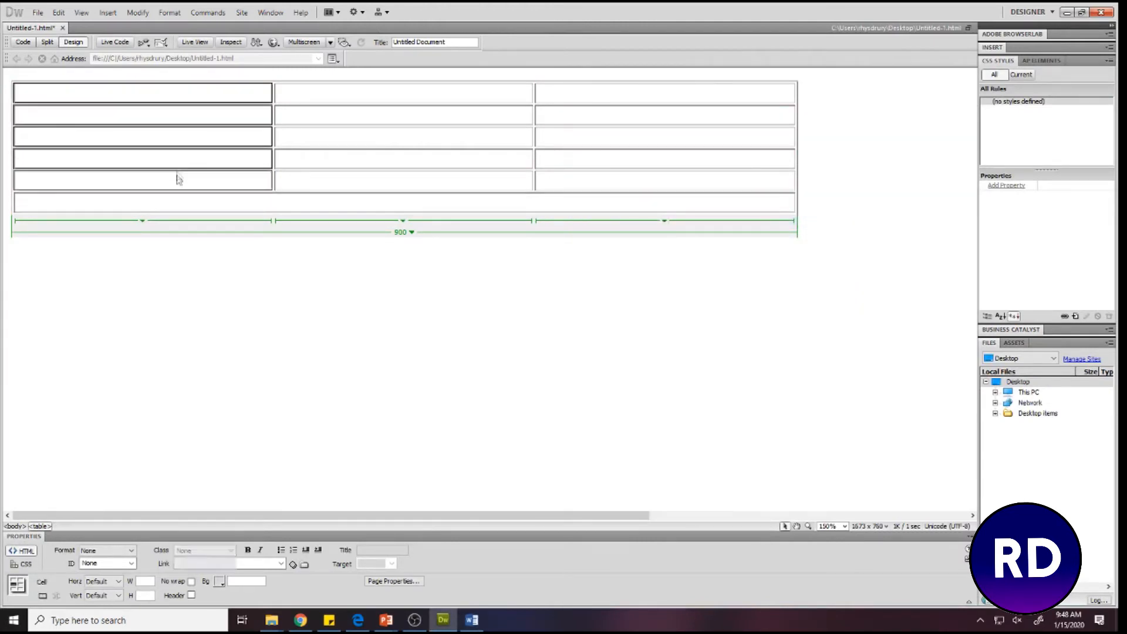
right_click(178, 179)
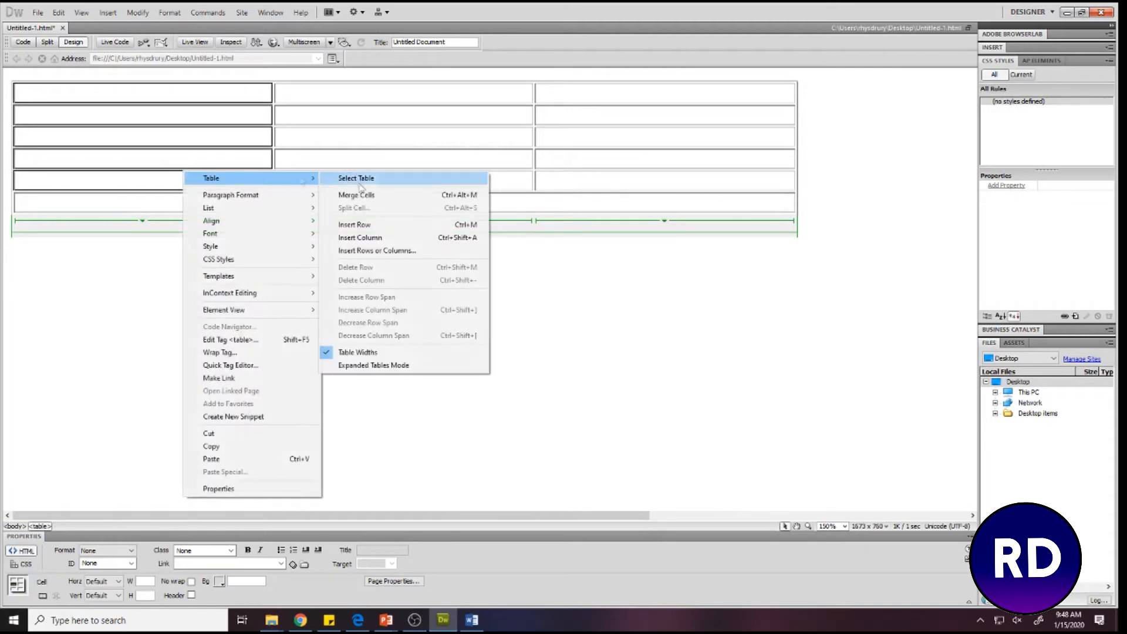
left_click(354, 195)
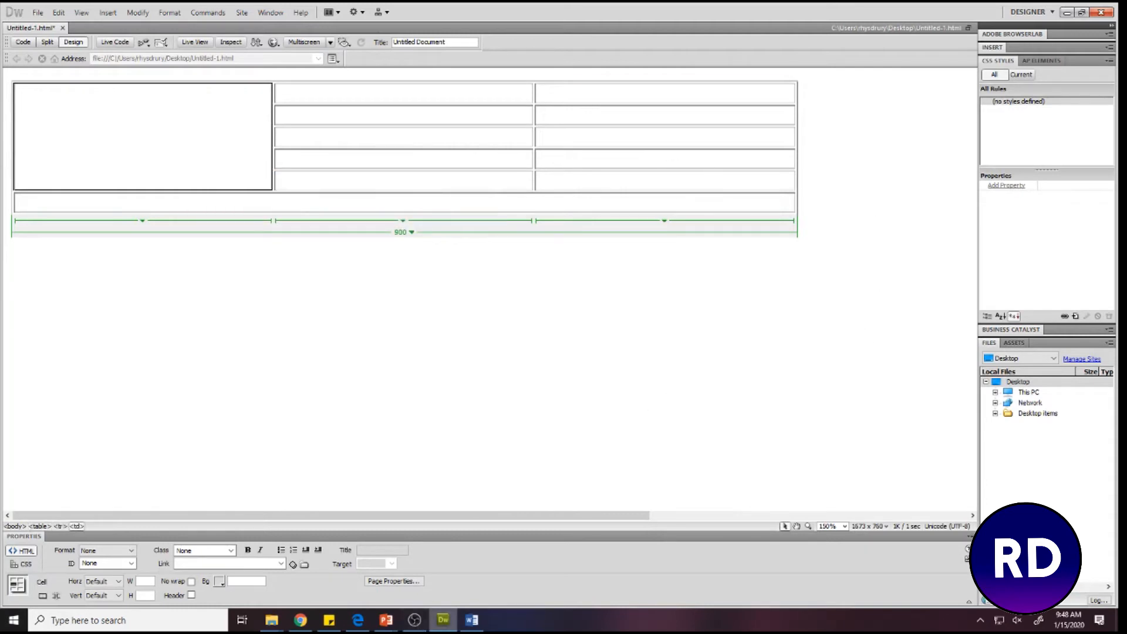
mouse_move(484, 352)
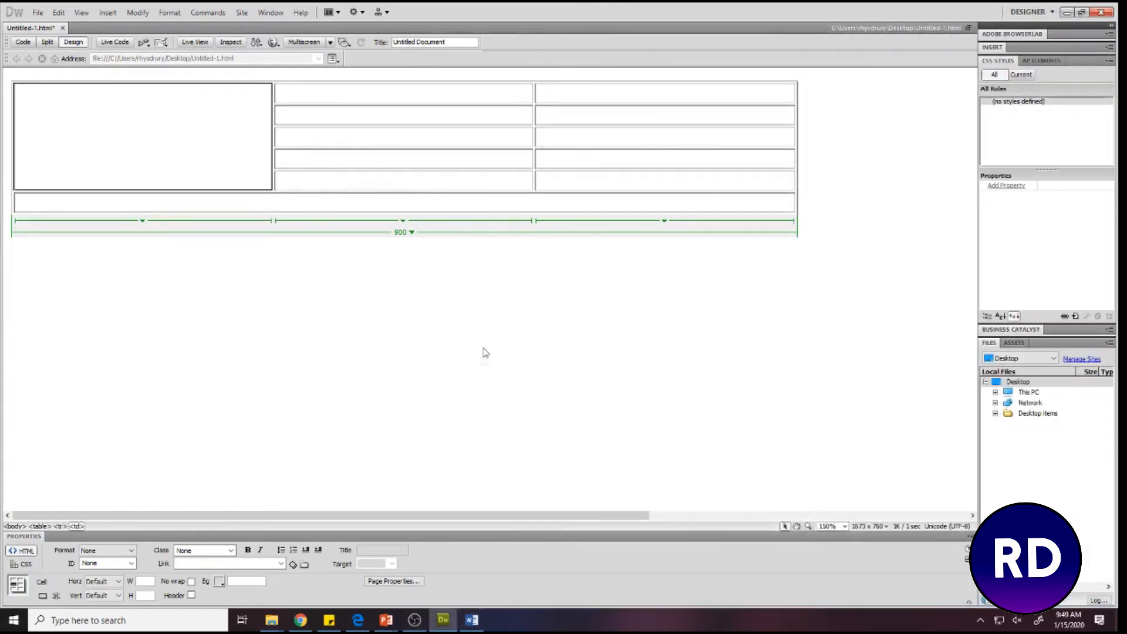
Merge the two top-right cells into one wide cell.
right_click(575, 98)
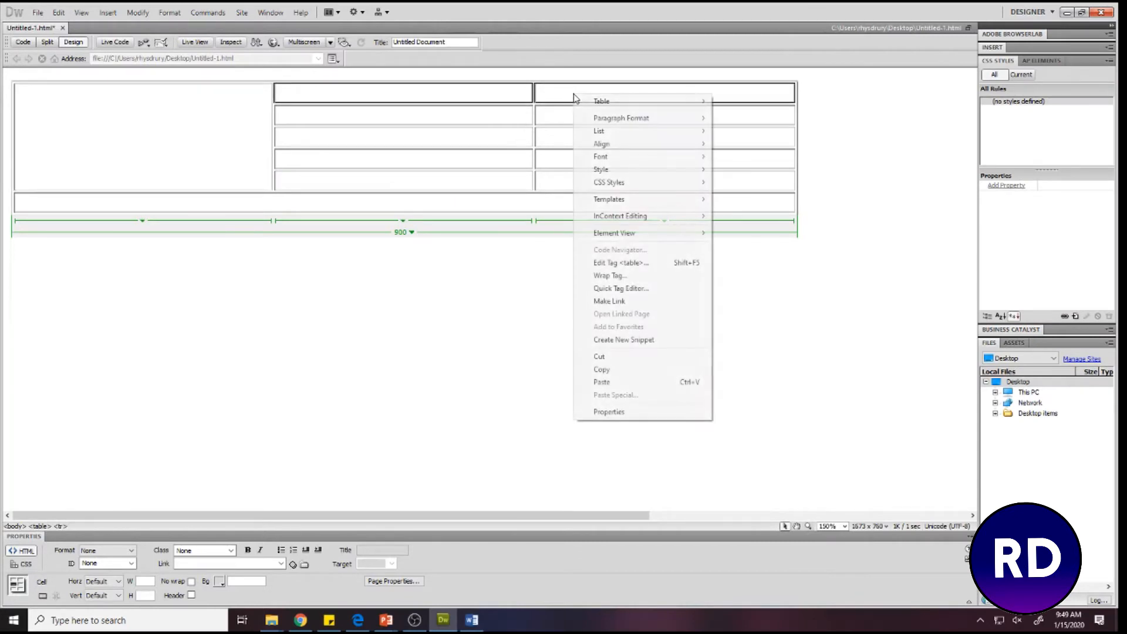
left_click(759, 124)
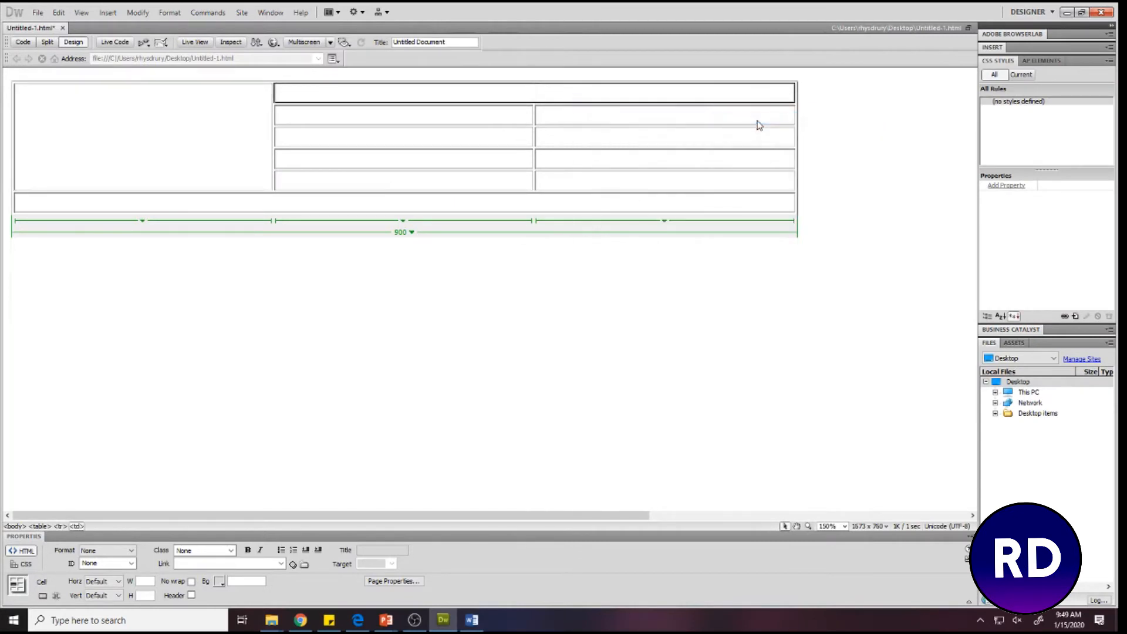
mouse_move(752, 125)
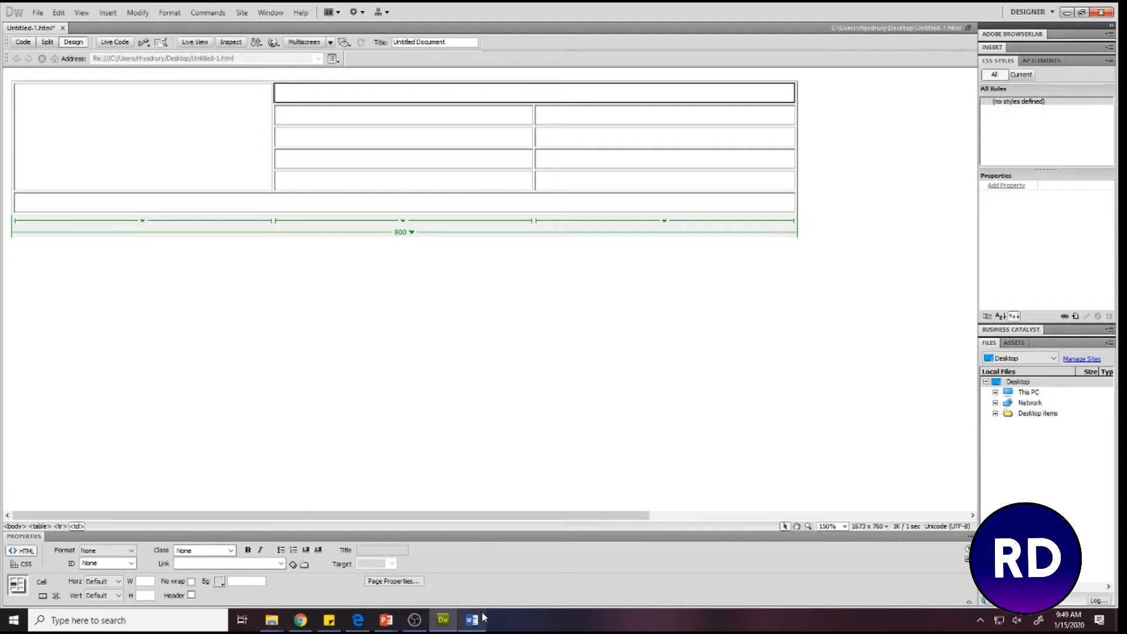
Set a cell dimension of 800 per the Word spec.
left_click(471, 620)
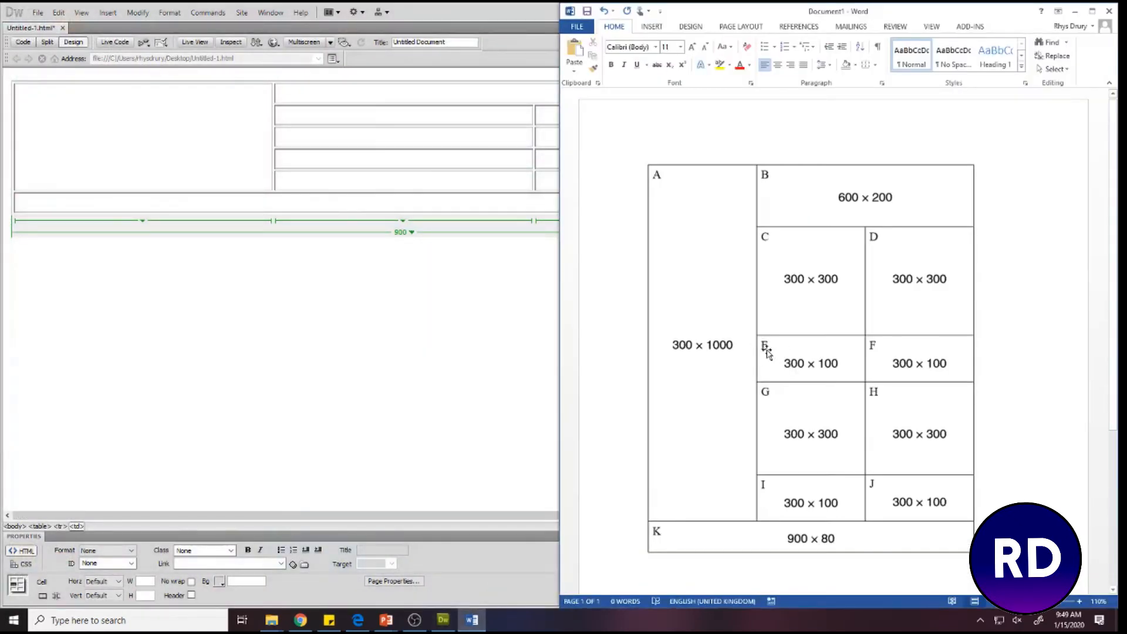
mouse_move(411, 344)
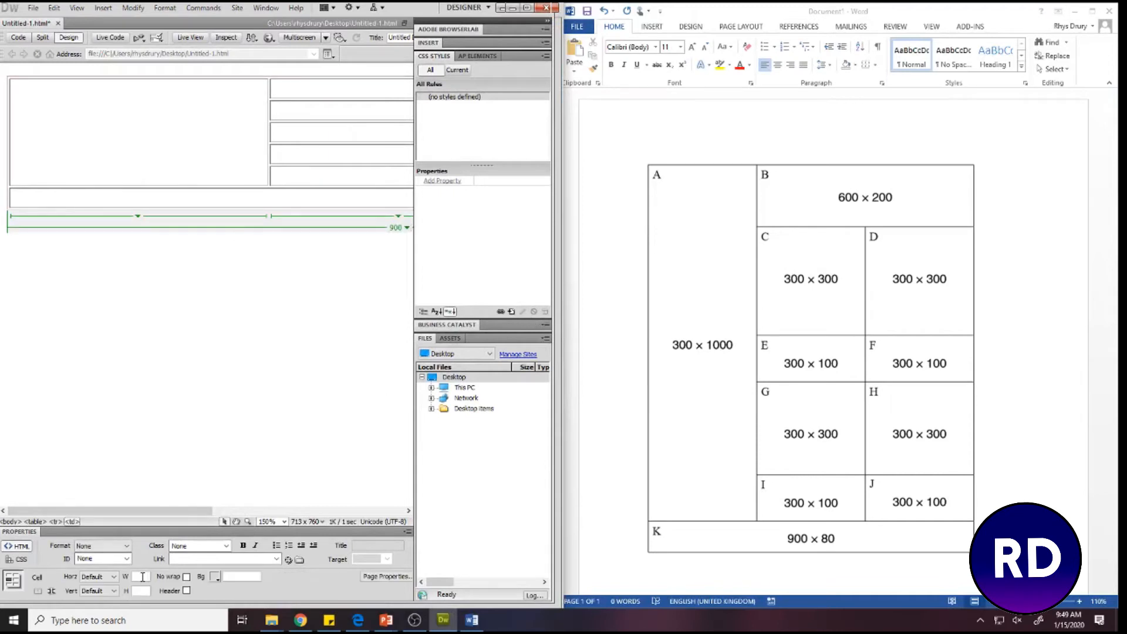
type("800")
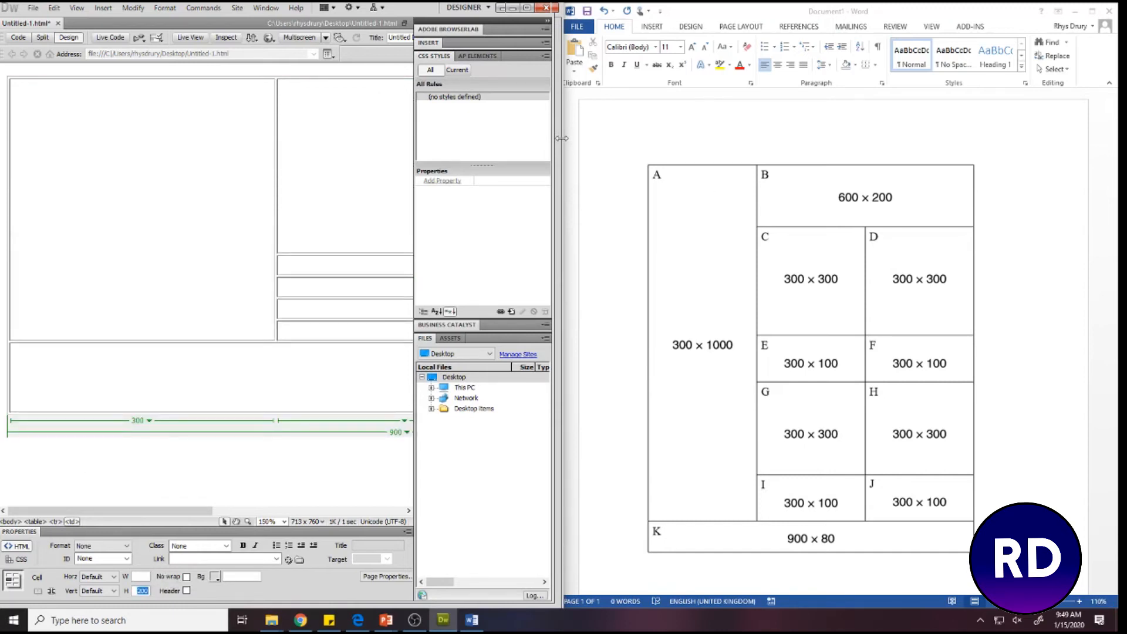
left_click(522, 8)
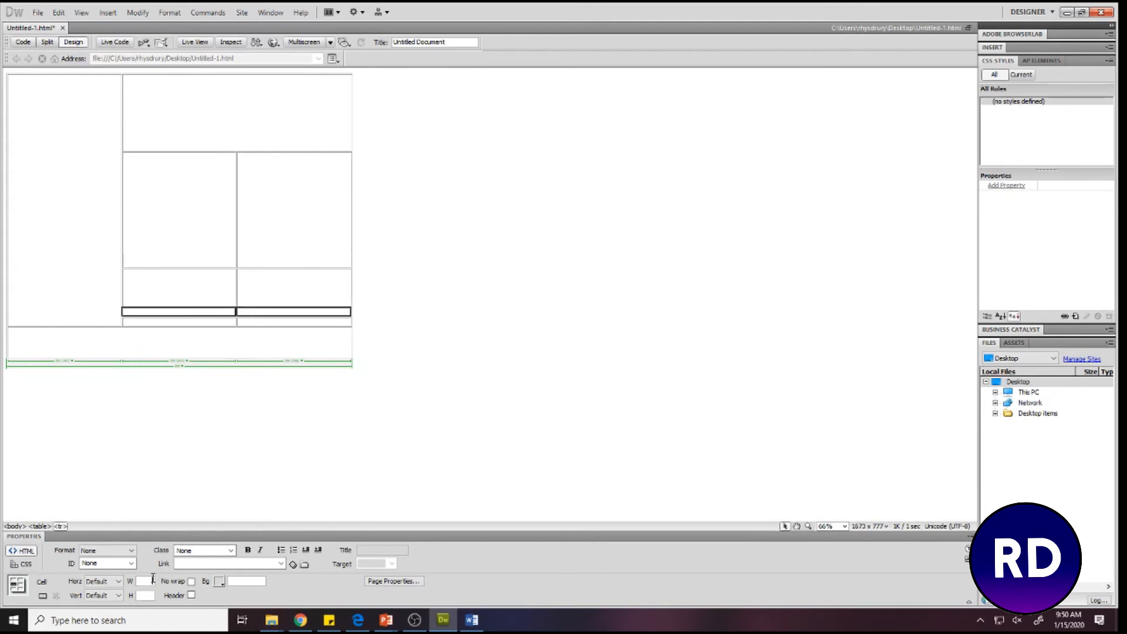
Set a cell dimension of 300 and select the bottom pair of inner cells.
type("300")
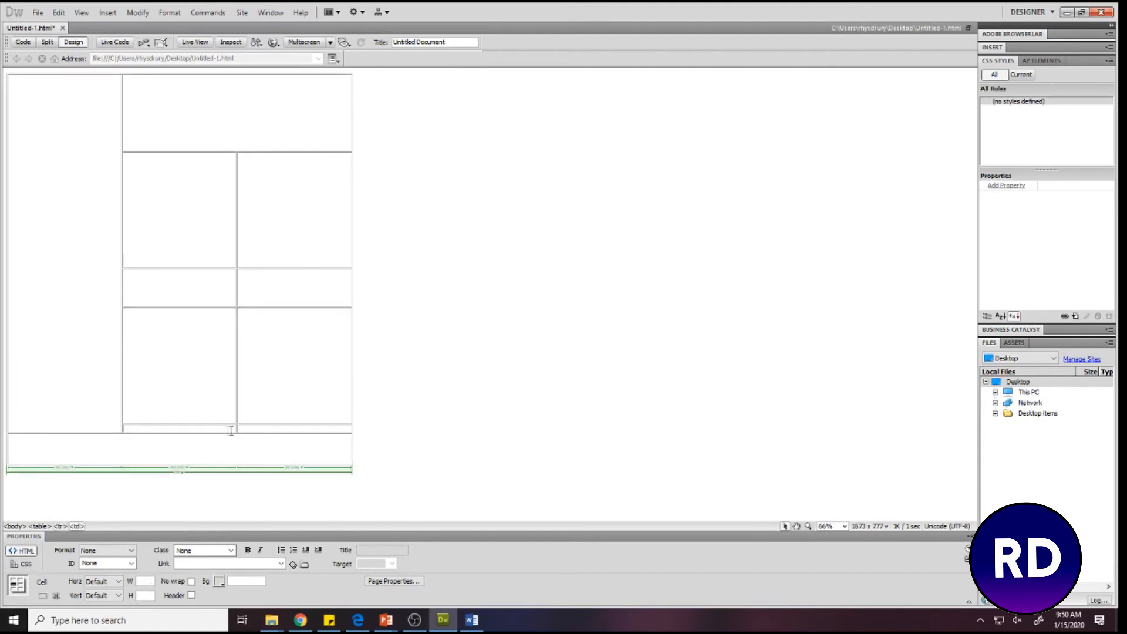
left_click(178, 427)
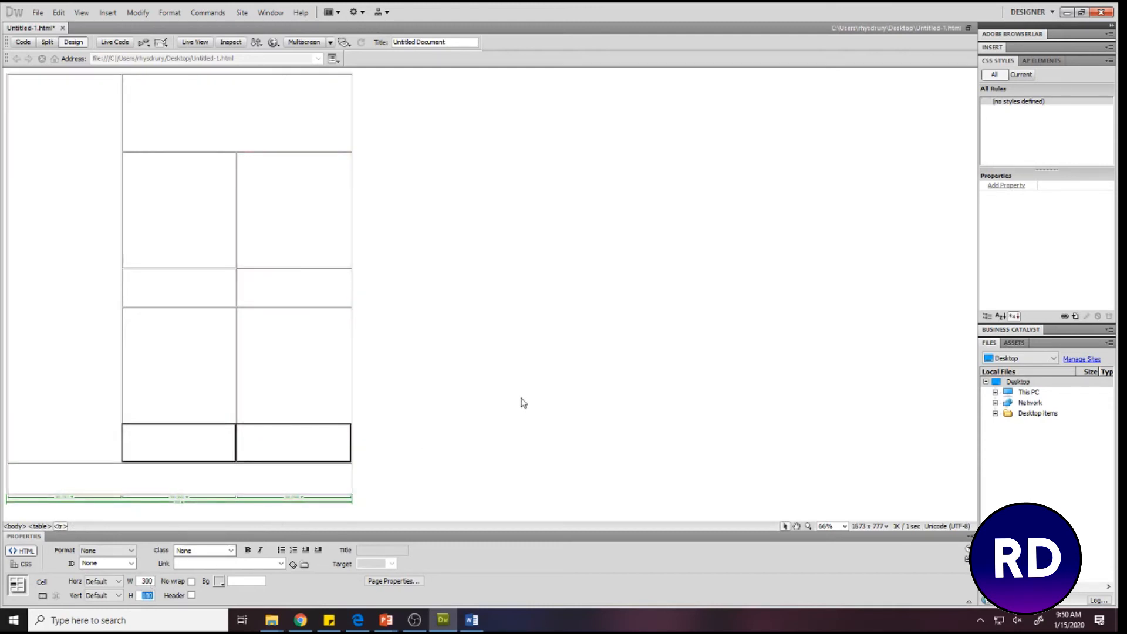
left_click(471, 620)
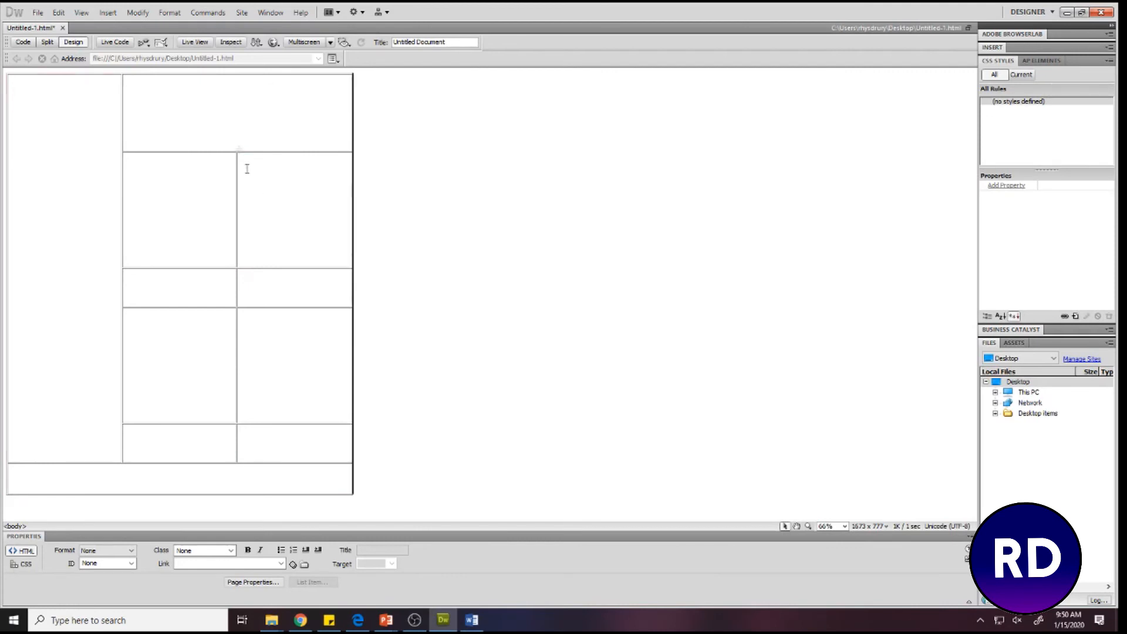
Save the page and preview the table layout in Chrome.
left_click(272, 42)
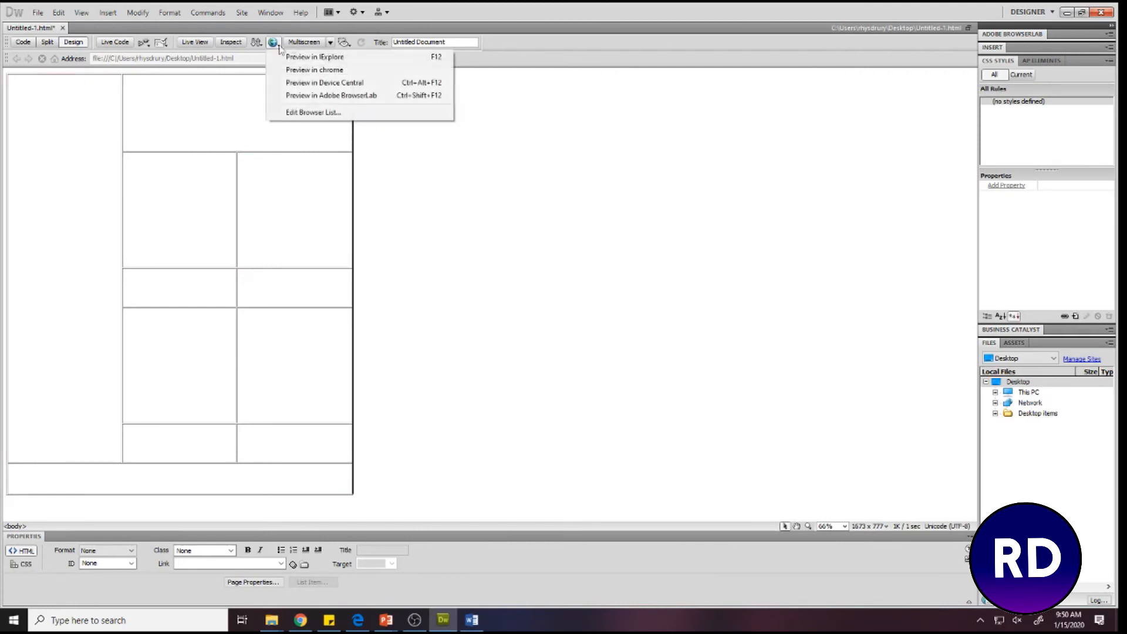
left_click(315, 56)
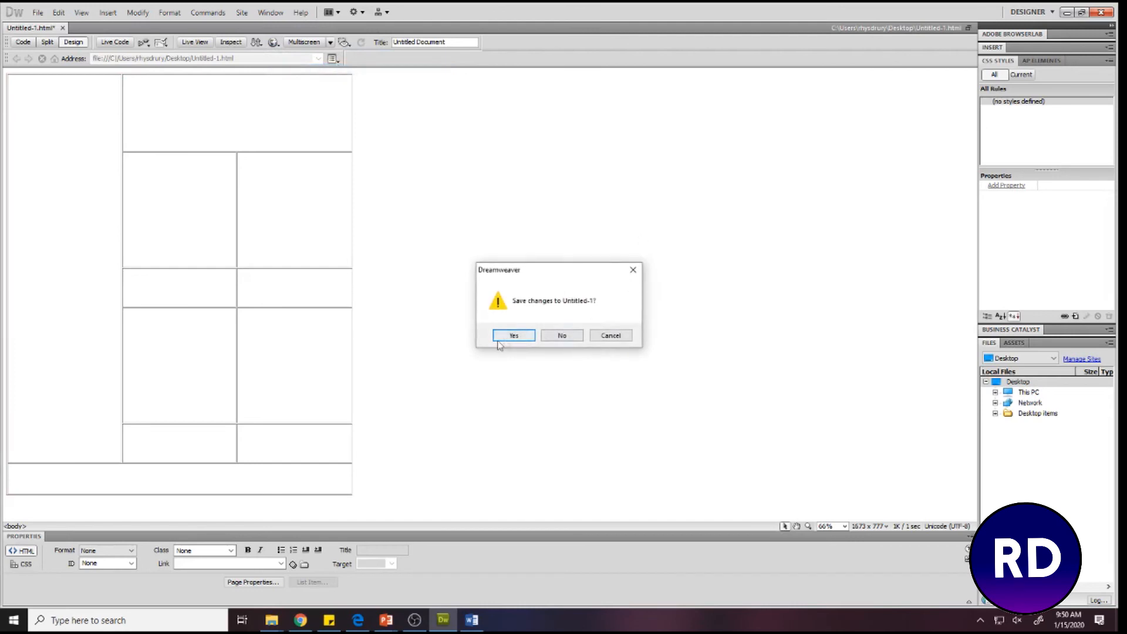
left_click(513, 336)
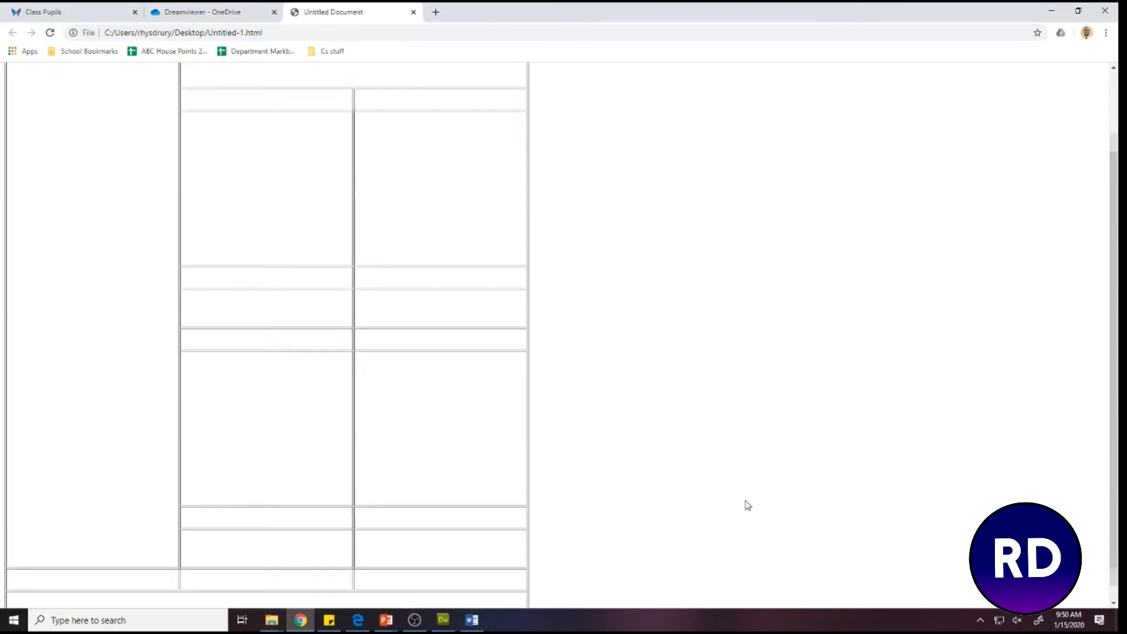